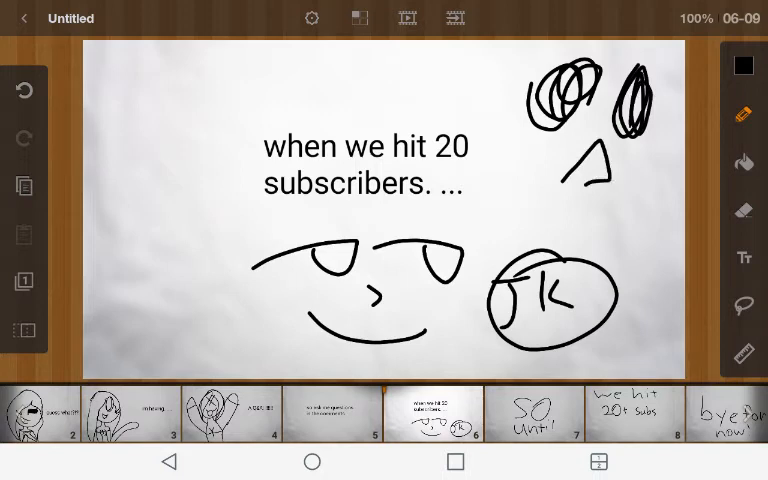
Step: Select the Eraser tool from the right-hand toolbar on frame 6
click(743, 210)
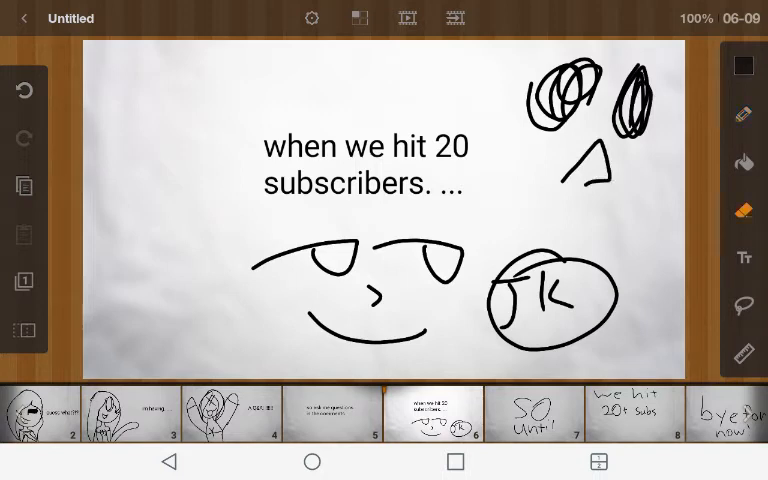